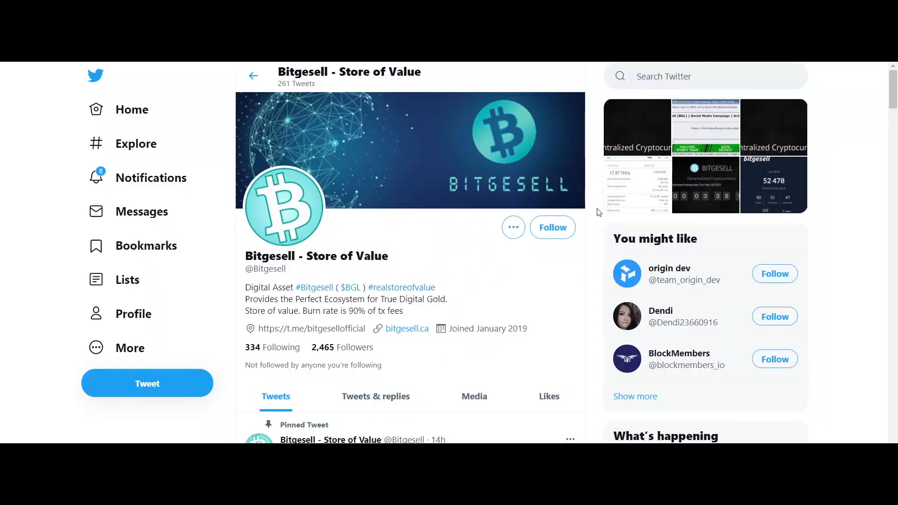
# - Scroll the Bitgesell profile from its header past the pinned tweet to the July 14 and July 13 tweets
pyautogui.scroll(-3)
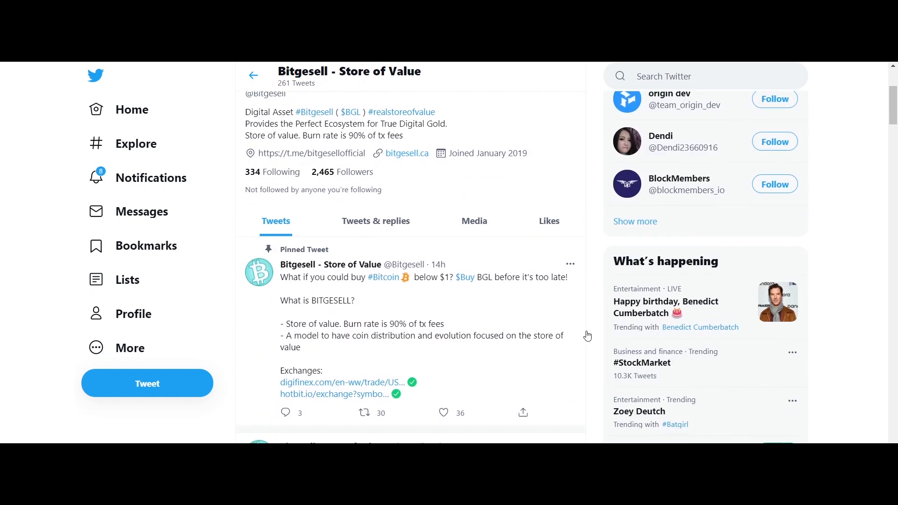
pyautogui.scroll(3)
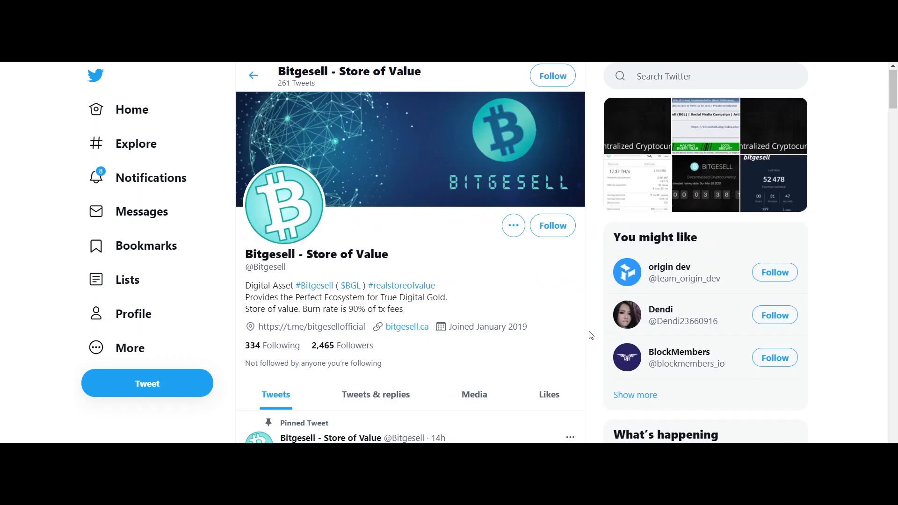
pyautogui.scroll(-3)
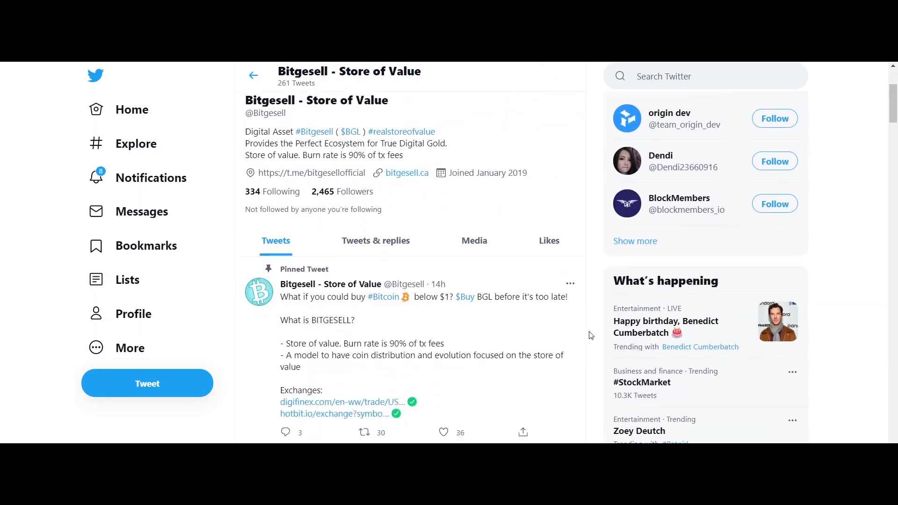
pyautogui.scroll(-3)
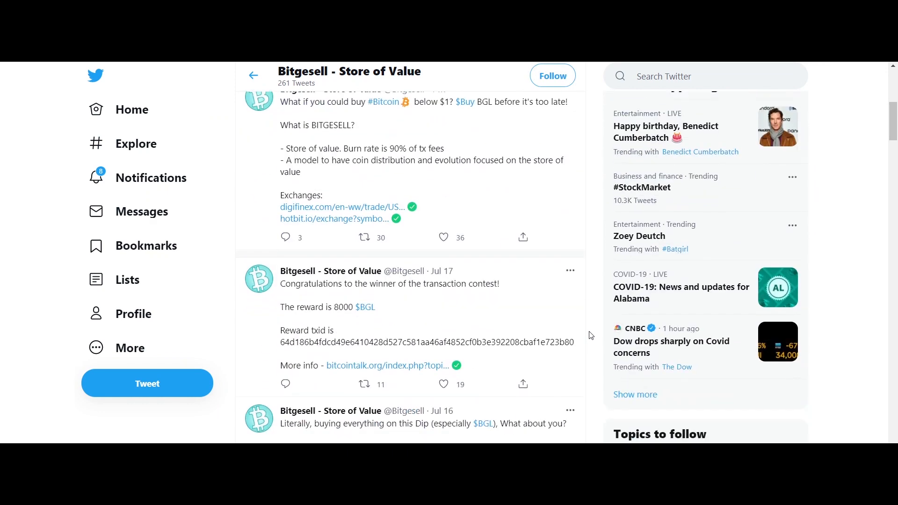
pyautogui.scroll(-3)
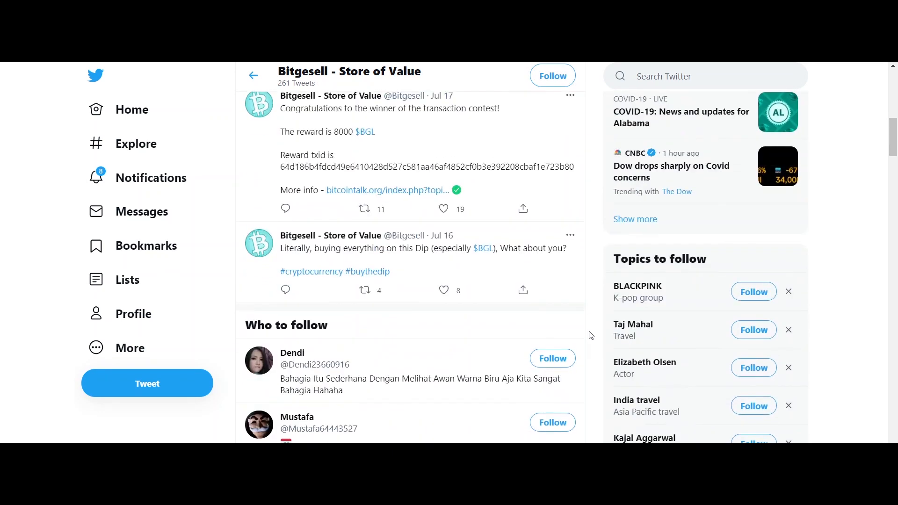
pyautogui.scroll(-3)
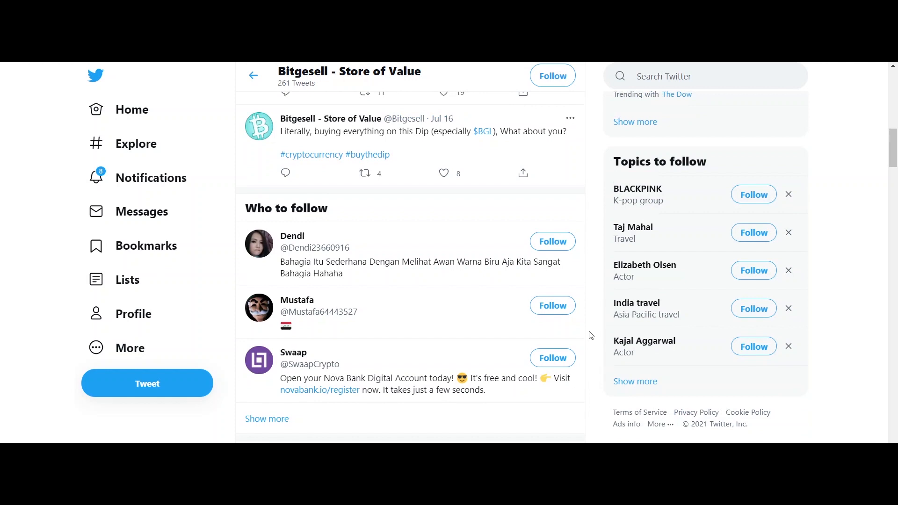
pyautogui.scroll(-3)
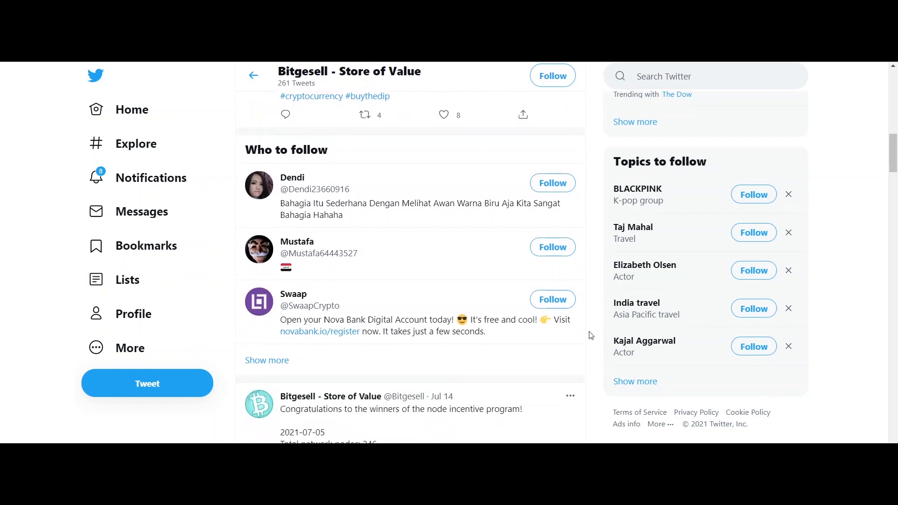
pyautogui.scroll(-3)
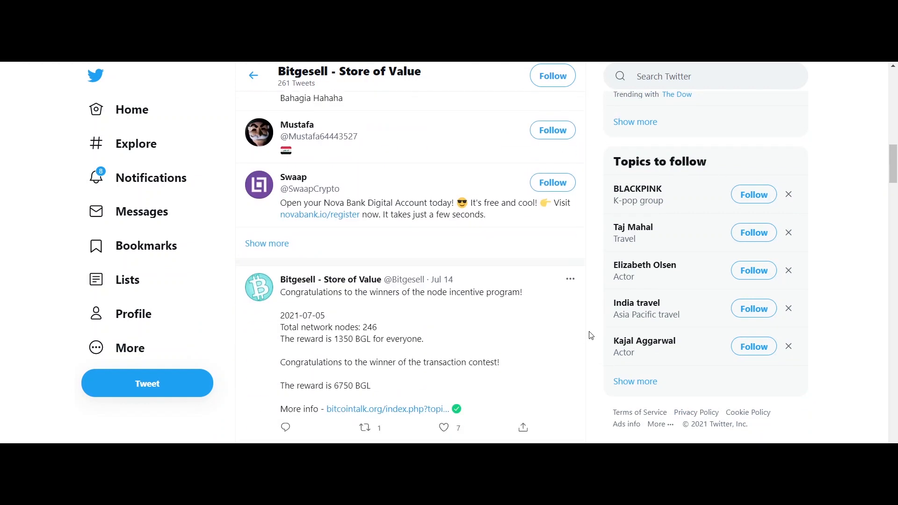
pyautogui.scroll(-3)
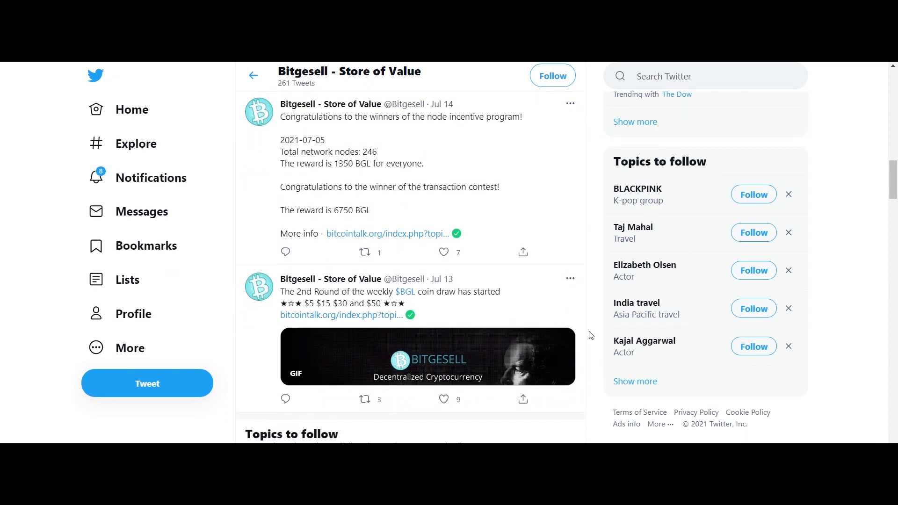
# - Scroll past Topics to follow to the July 7 and July 5 giveaway and weekly lotto tweets
pyautogui.scroll(-3)
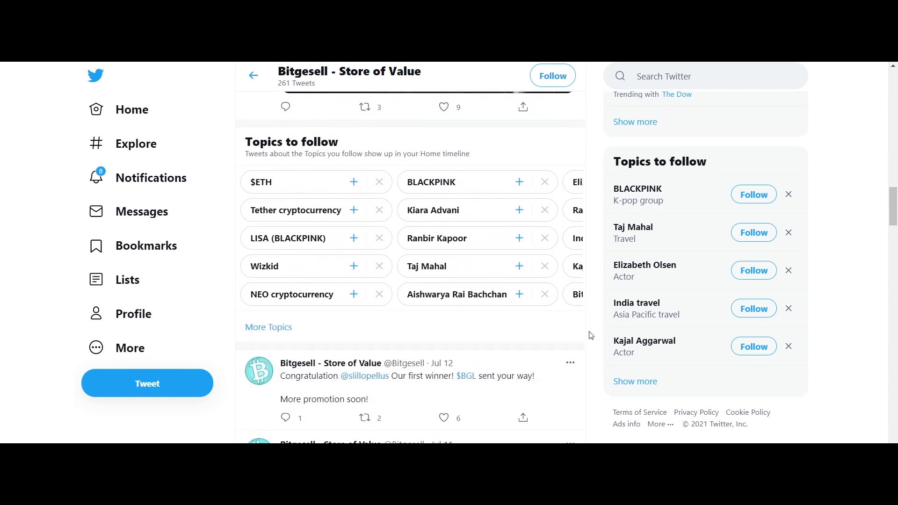
pyautogui.scroll(-3)
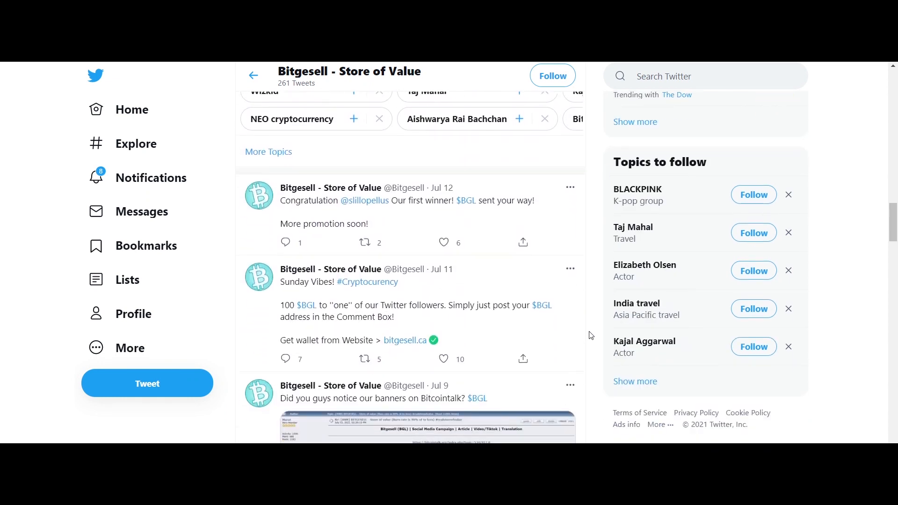
pyautogui.scroll(-3)
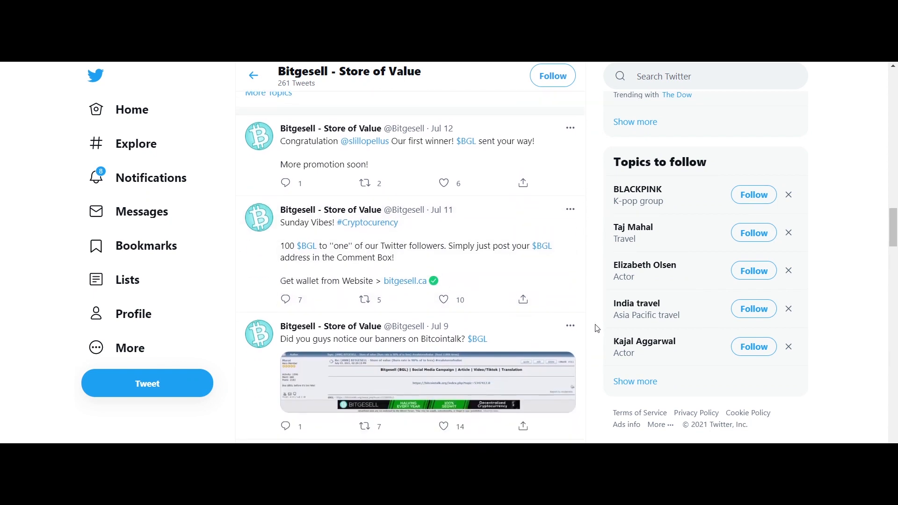
pyautogui.scroll(-3)
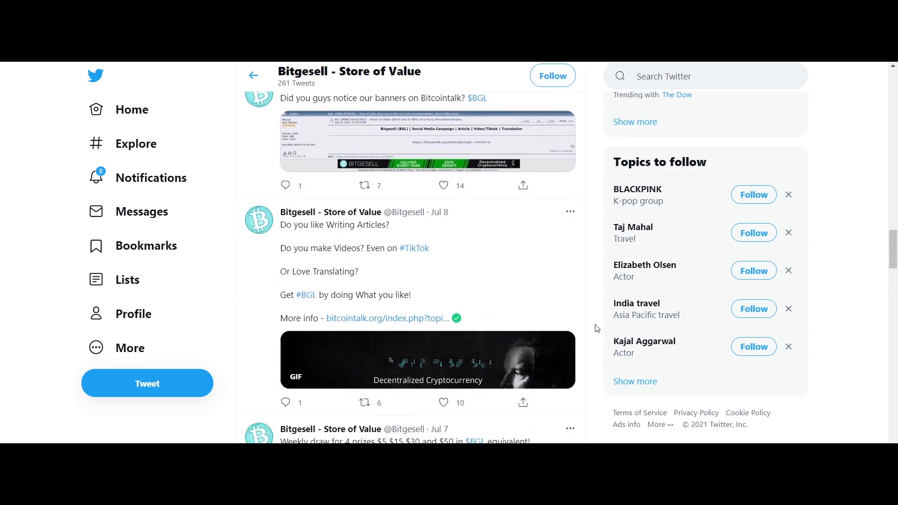
pyautogui.scroll(-3)
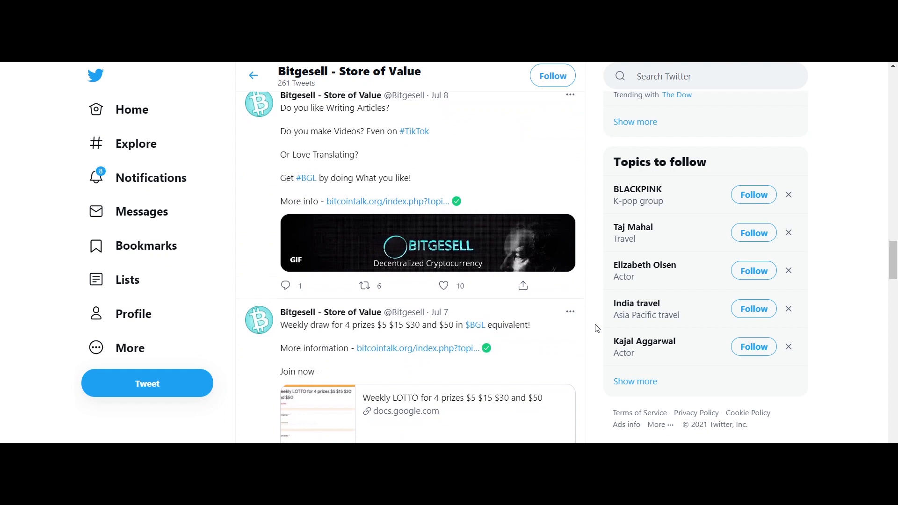
pyautogui.scroll(-3)
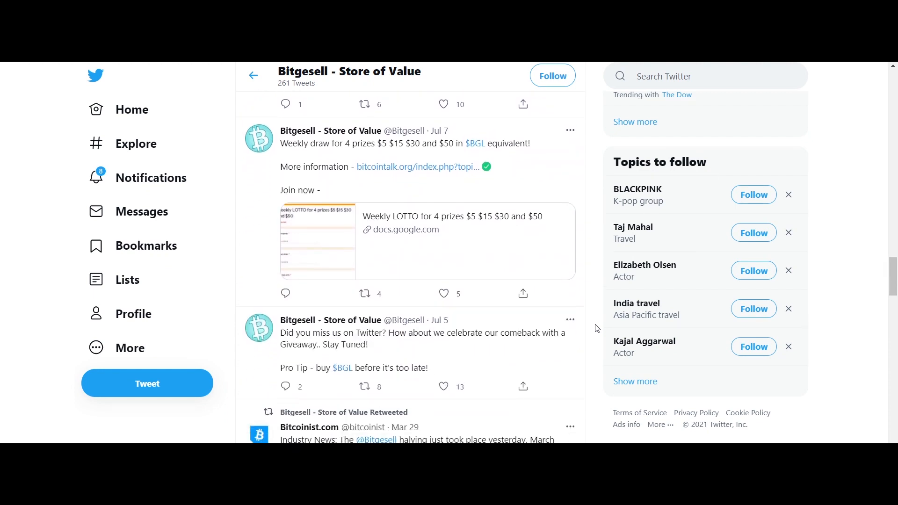
pyautogui.scroll(-3)
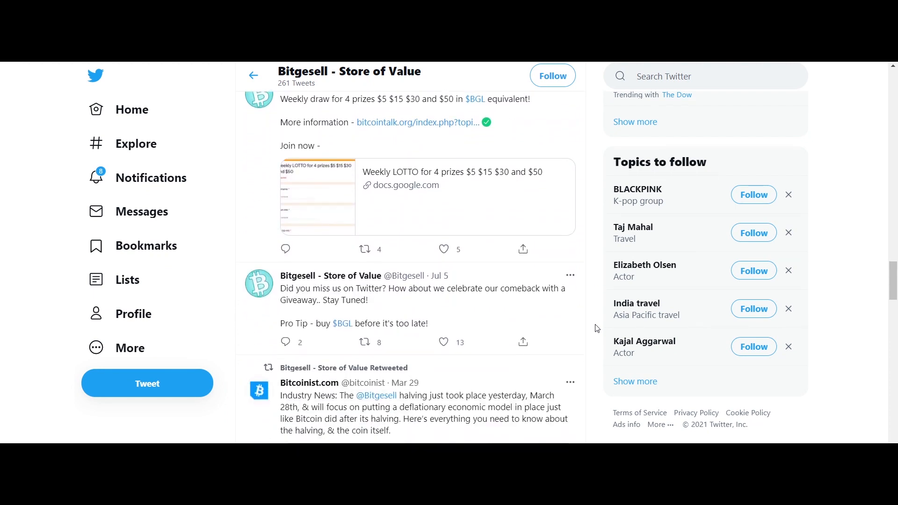
pyautogui.scroll(-3)
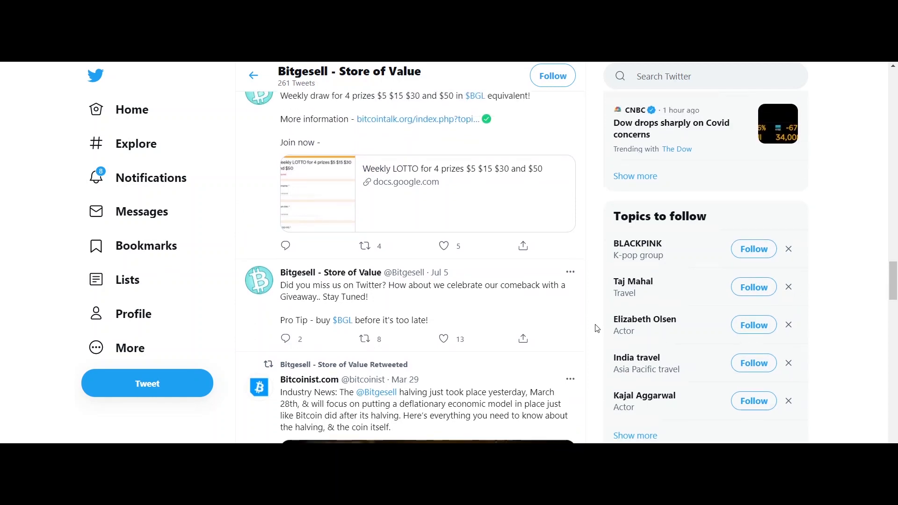
# - Scroll through the March 29 retweets down to the March 28 halving countdown tweets
pyautogui.scroll(-3)
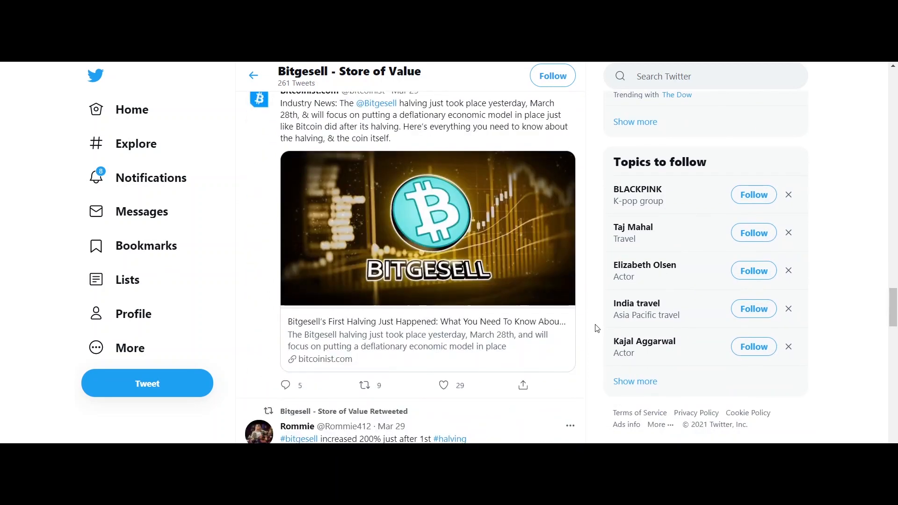
pyautogui.scroll(-3)
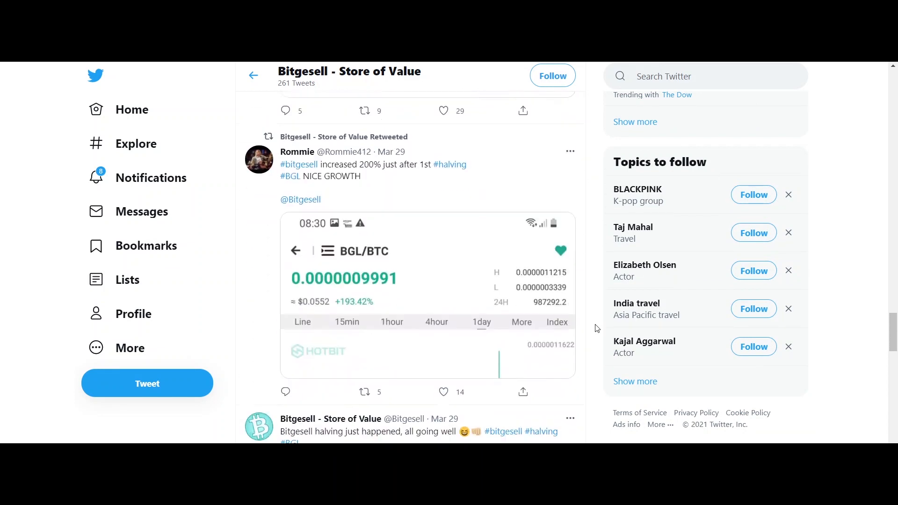
pyautogui.scroll(-3)
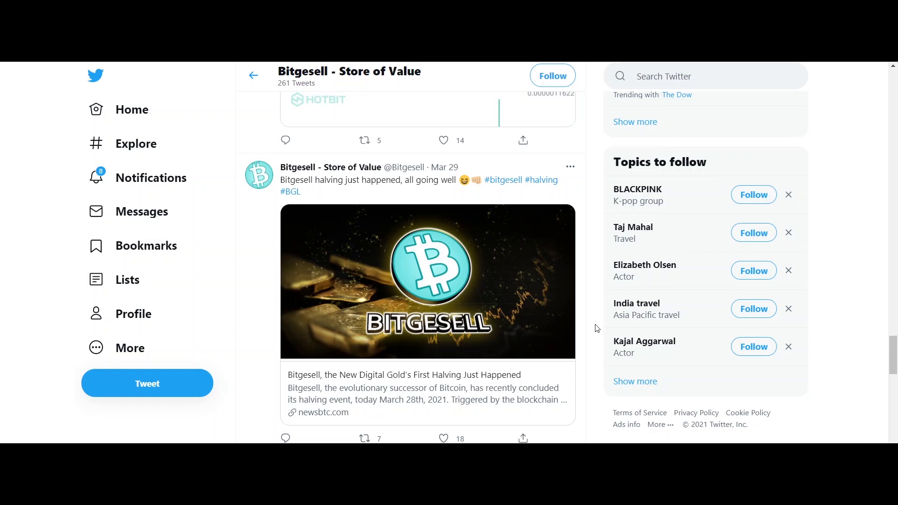
pyautogui.scroll(-3)
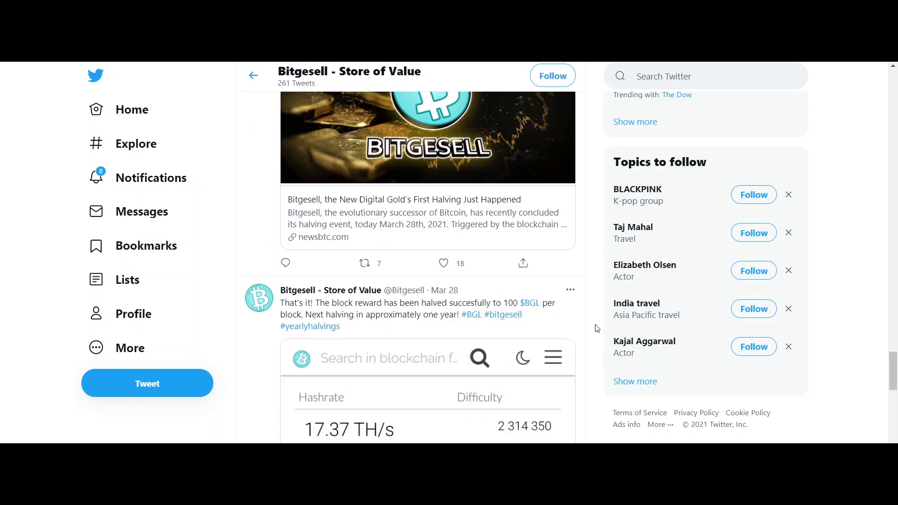
pyautogui.scroll(-3)
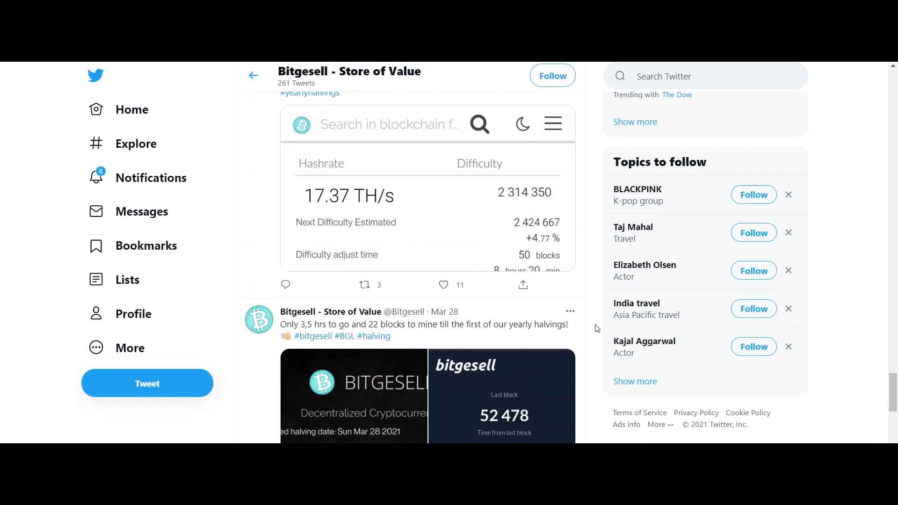
pyautogui.scroll(-3)
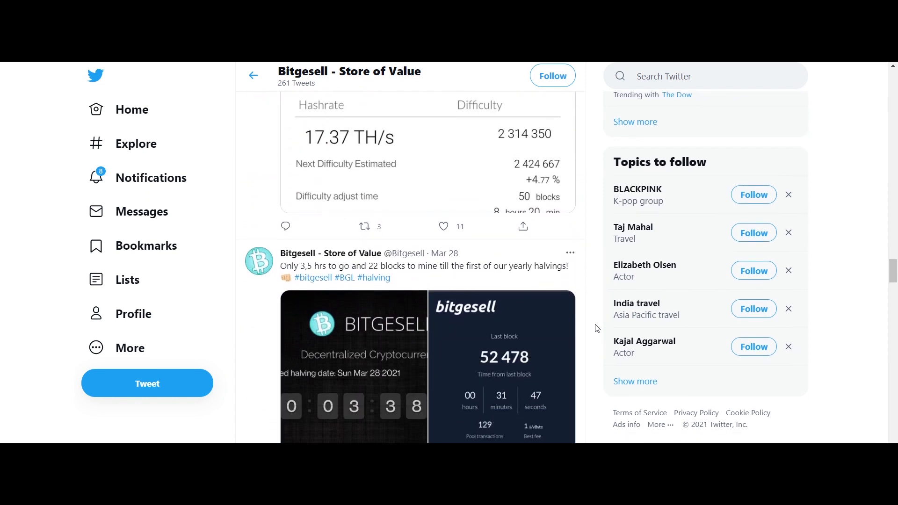
pyautogui.scroll(-3)
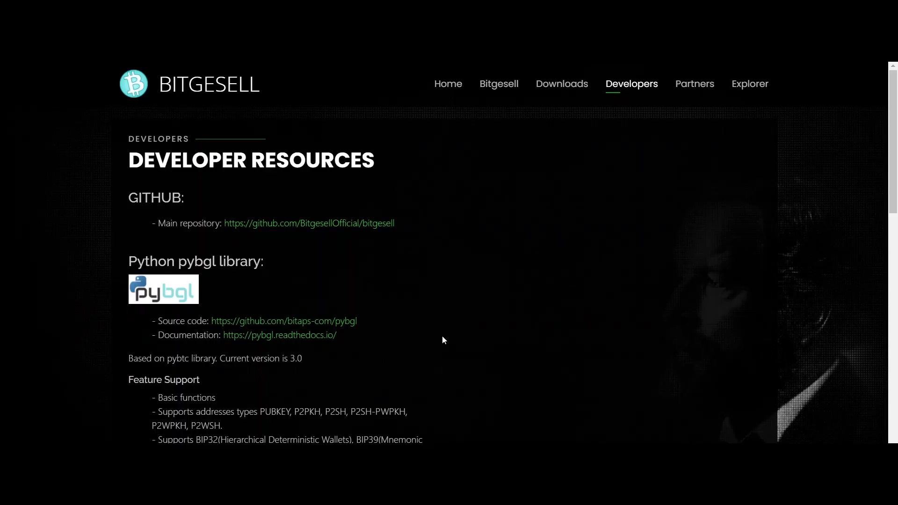
# - Read down the Developer Resources page, return to the top and go to the Partners page
pyautogui.scroll(-3)
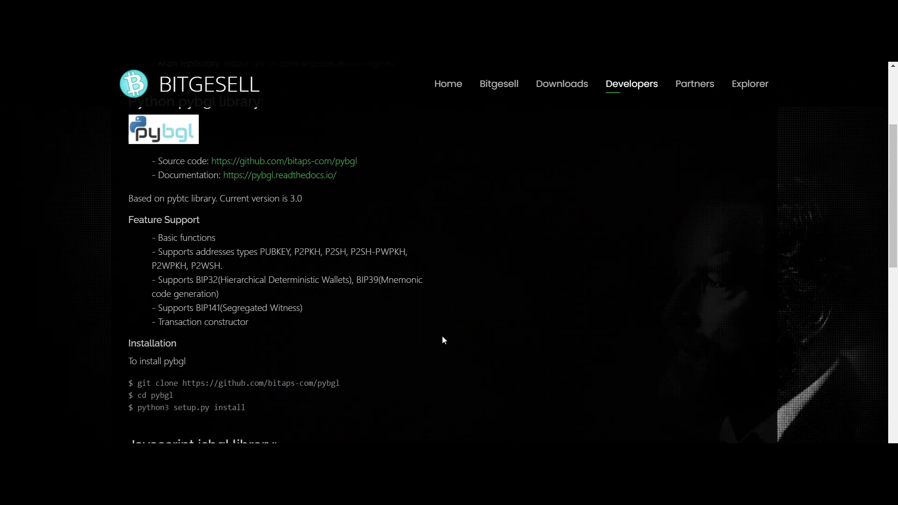
pyautogui.scroll(-3)
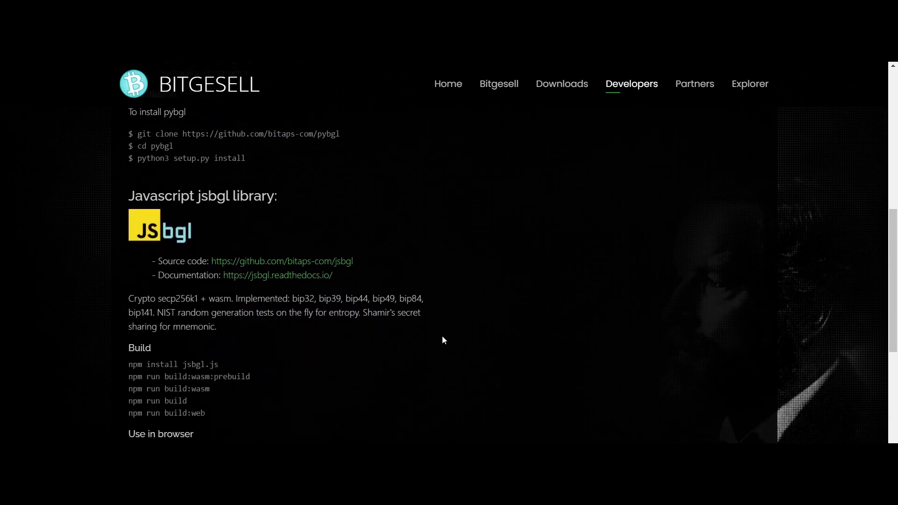
pyautogui.scroll(-3)
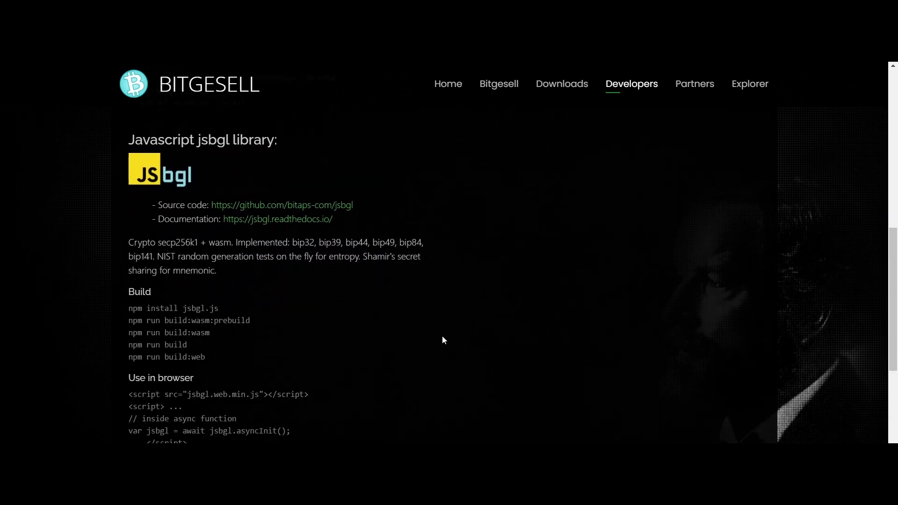
pyautogui.scroll(-3)
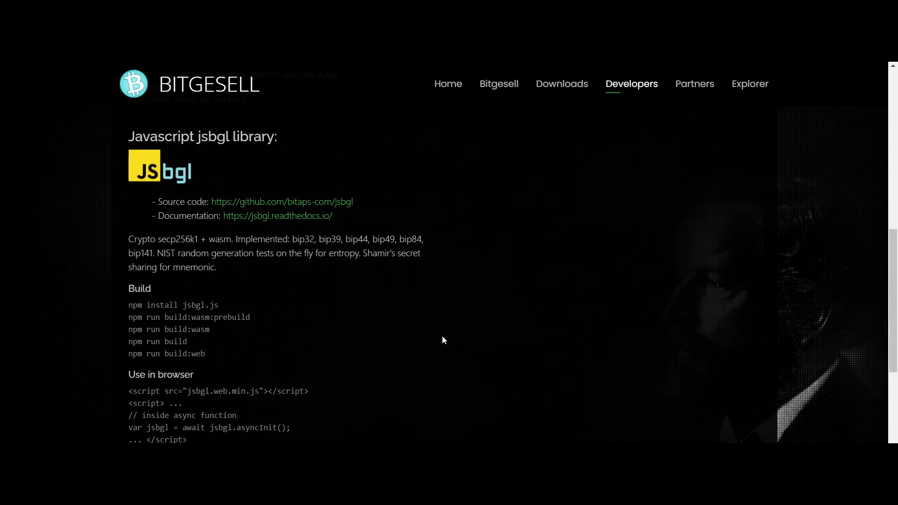
pyautogui.moveTo(397, 322)
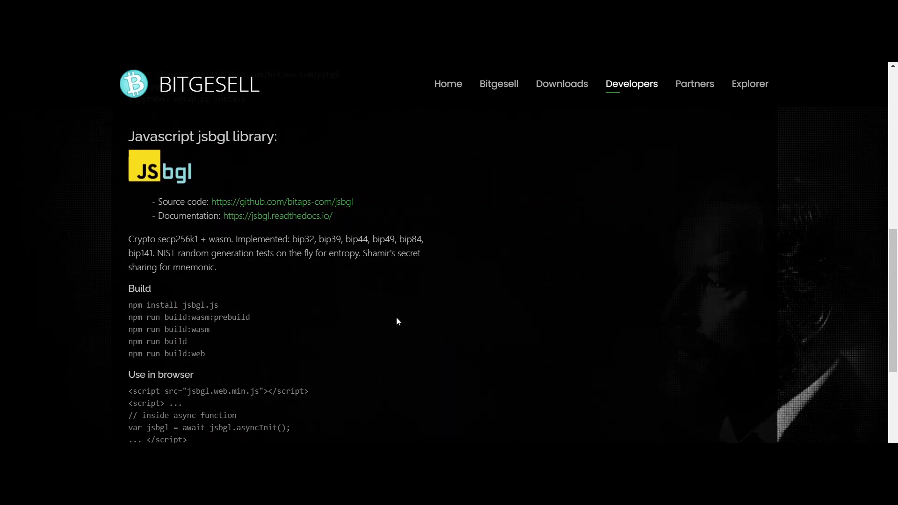
pyautogui.moveTo(893, 176)
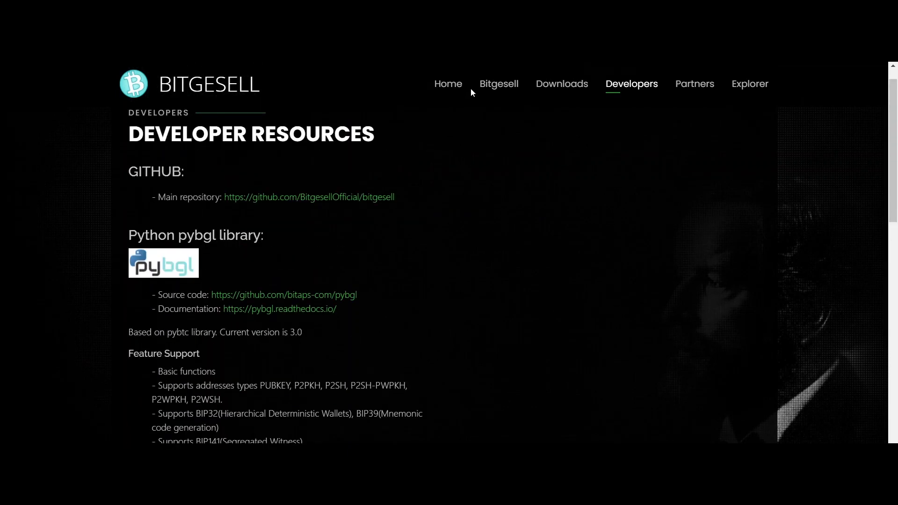
pyautogui.scroll(3)
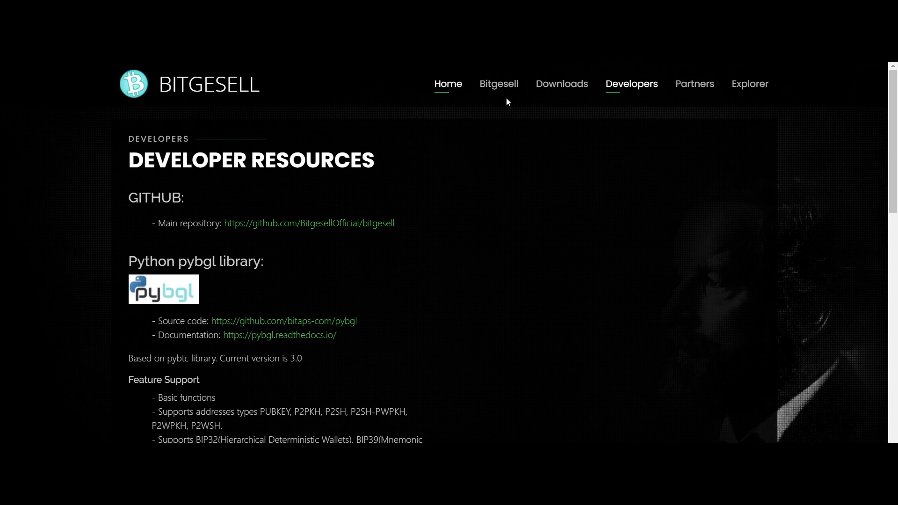
pyautogui.click(694, 84)
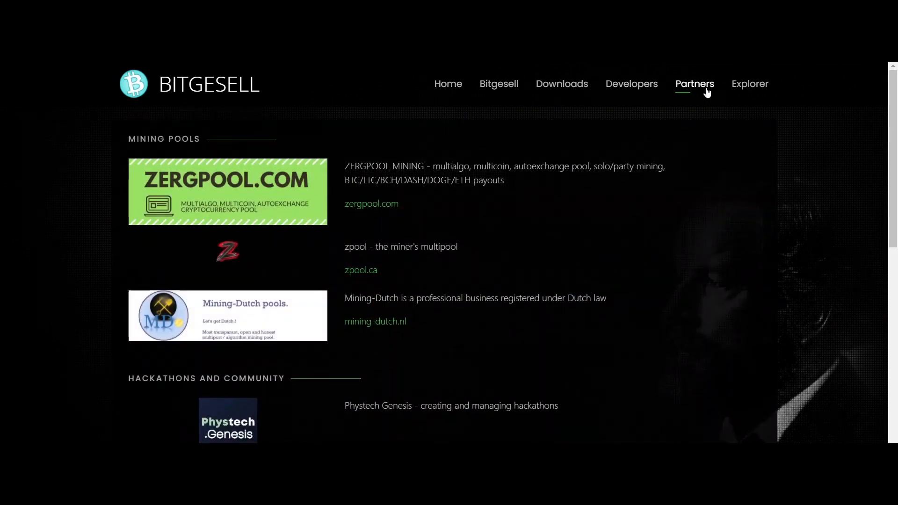
pyautogui.scroll(-3)
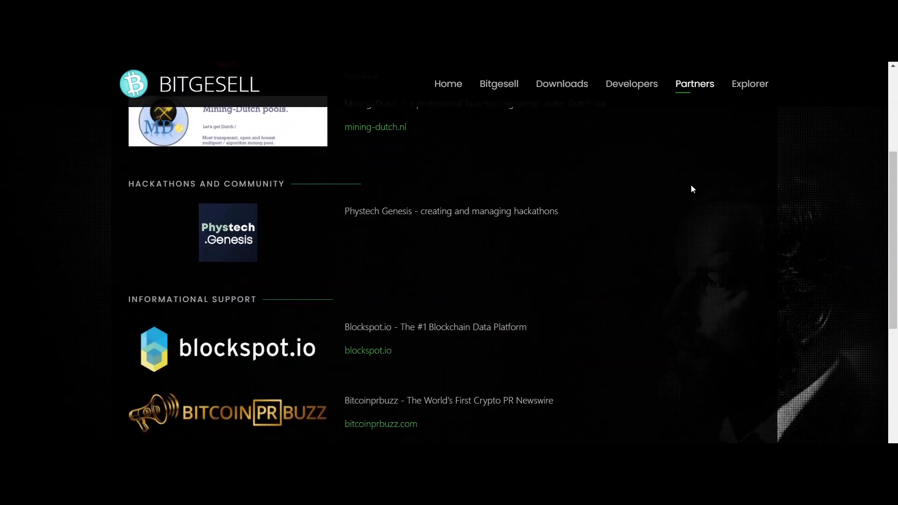
pyautogui.scroll(-3)
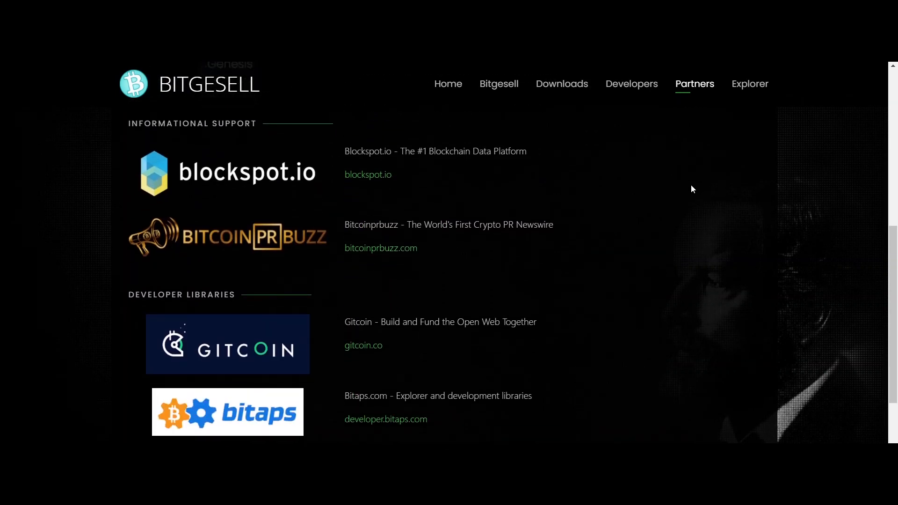
pyautogui.scroll(-3)
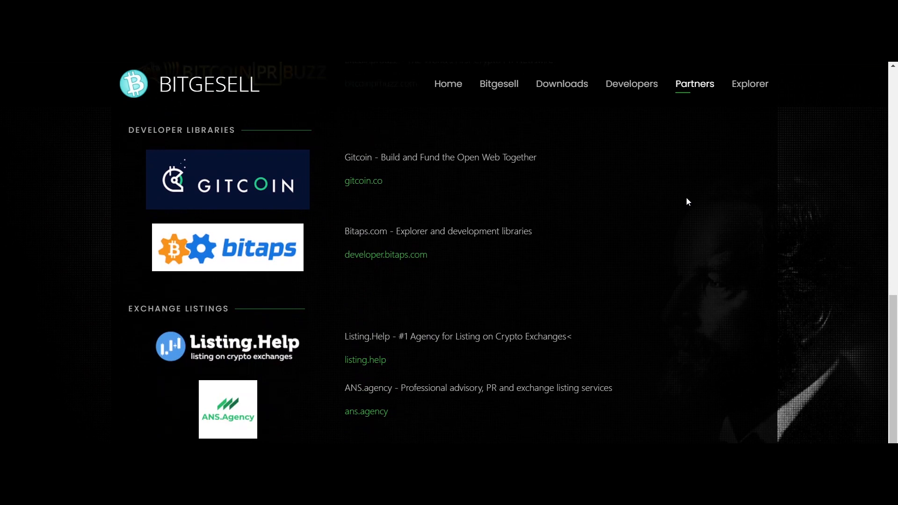
pyautogui.moveTo(686, 232)
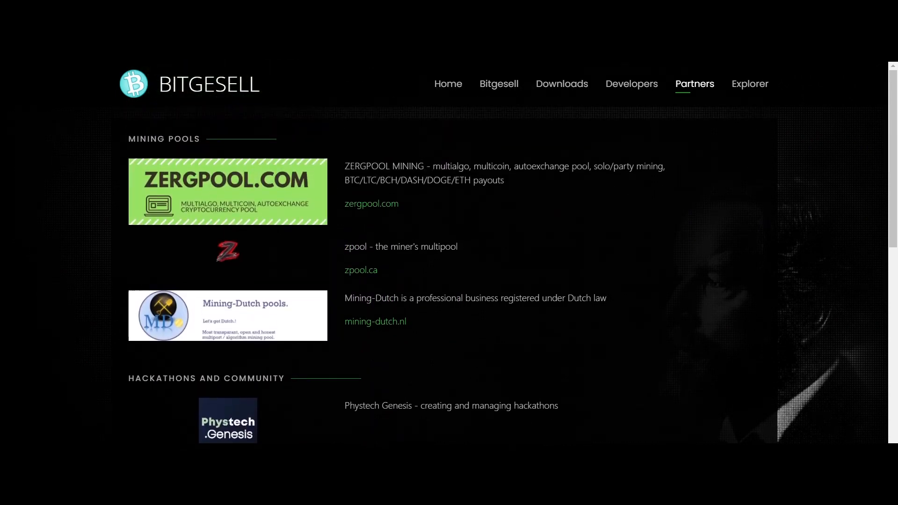
pyautogui.click(449, 84)
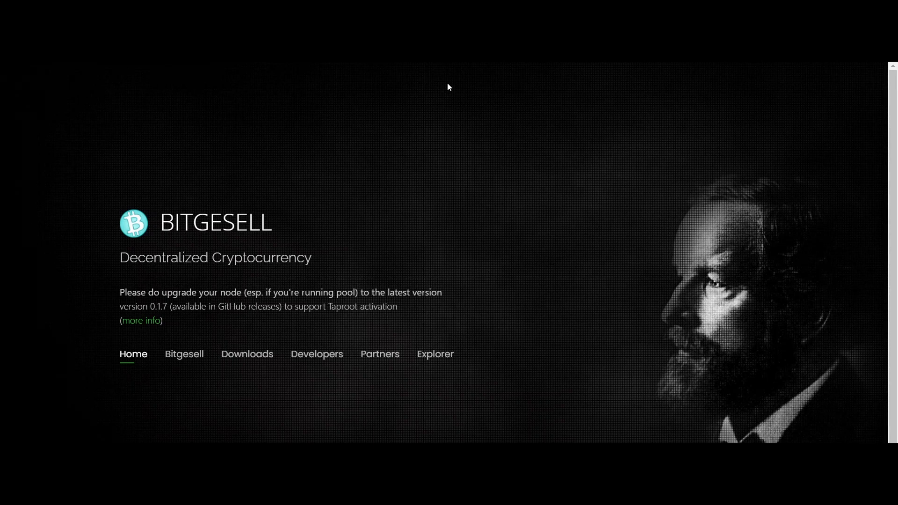
pyautogui.moveTo(452, 150)
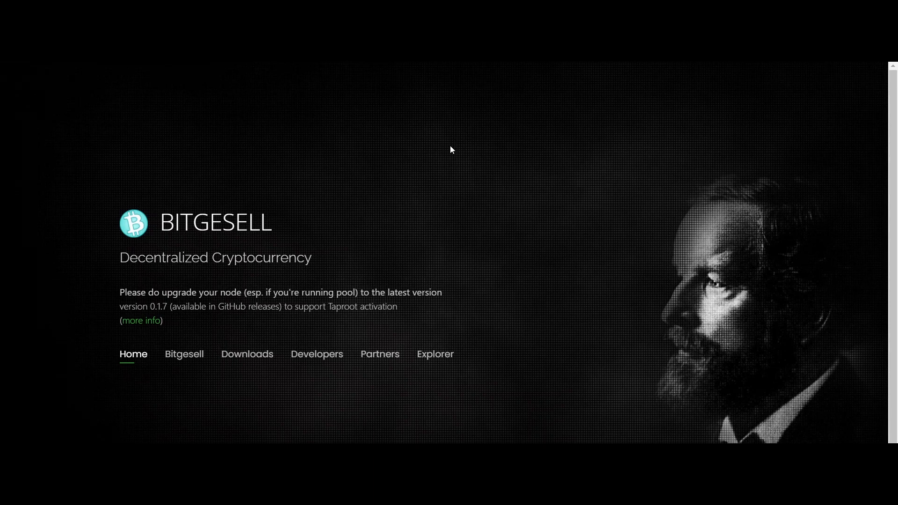
# - Scroll the home page to the version 0.1.7 node upgrade notice supporting Taproot activation
pyautogui.scroll(-3)
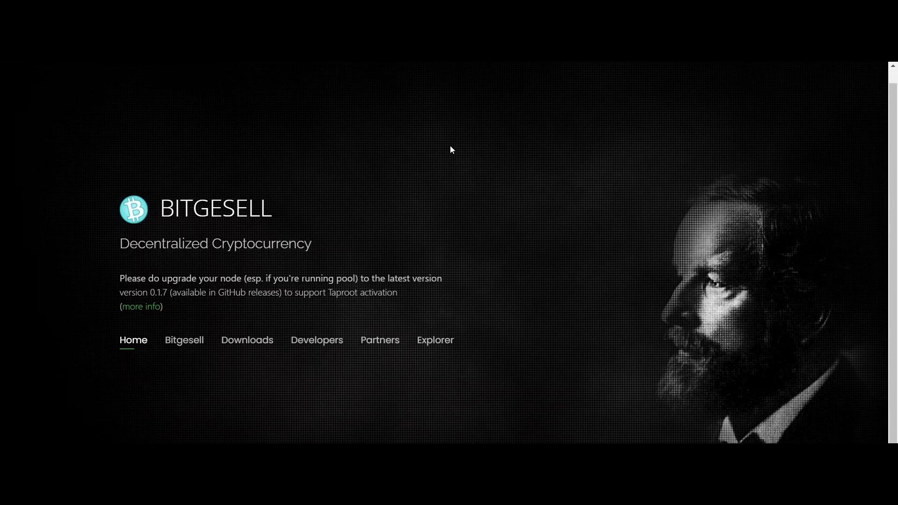
pyautogui.moveTo(418, 139)
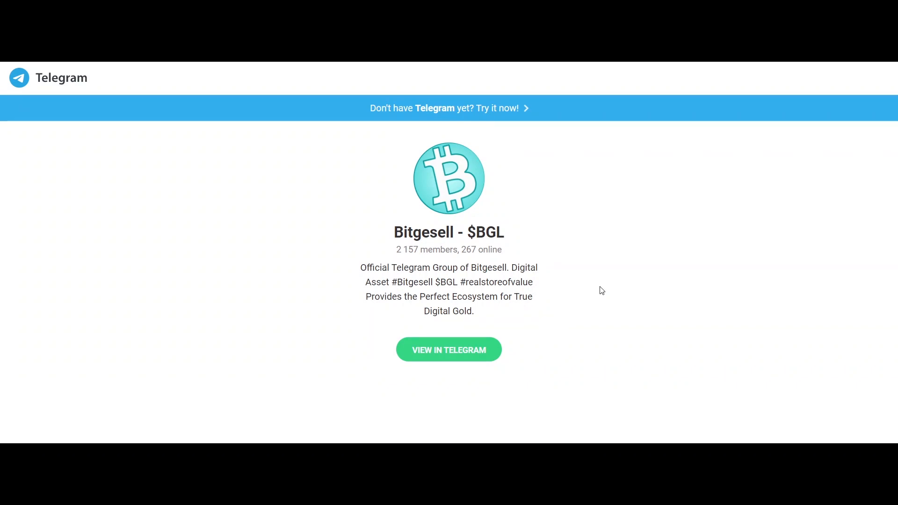
pyautogui.moveTo(554, 334)
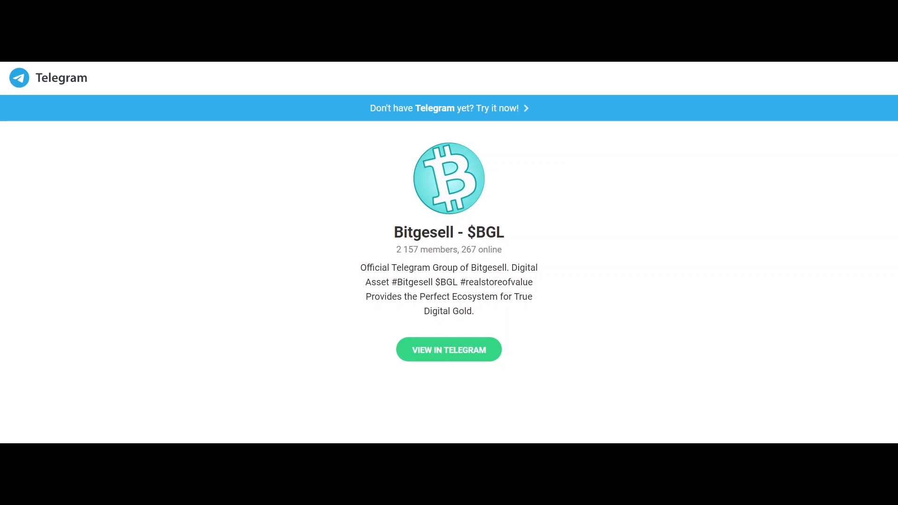
# - Enter the Bitgesell - $BGL group chat via VIEW IN TELEGRAM and read down its welcome messages
pyautogui.click(449, 350)
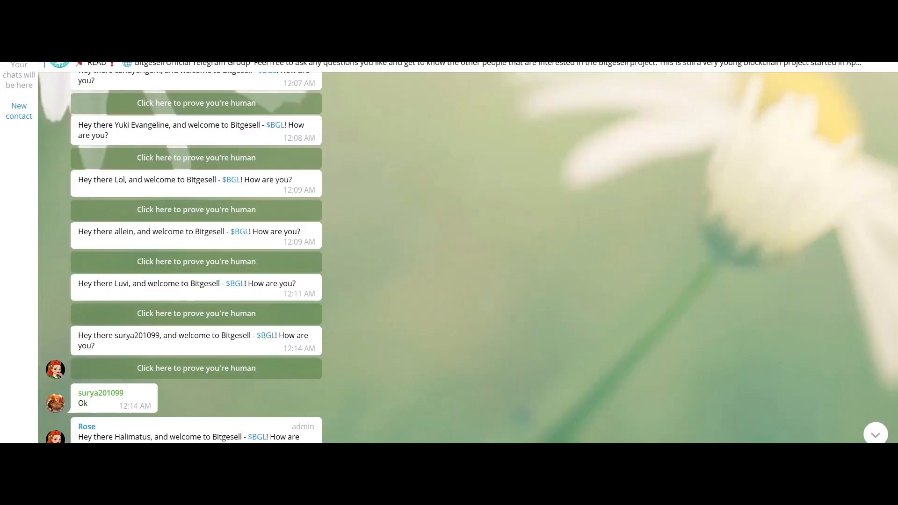
pyautogui.scroll(-3)
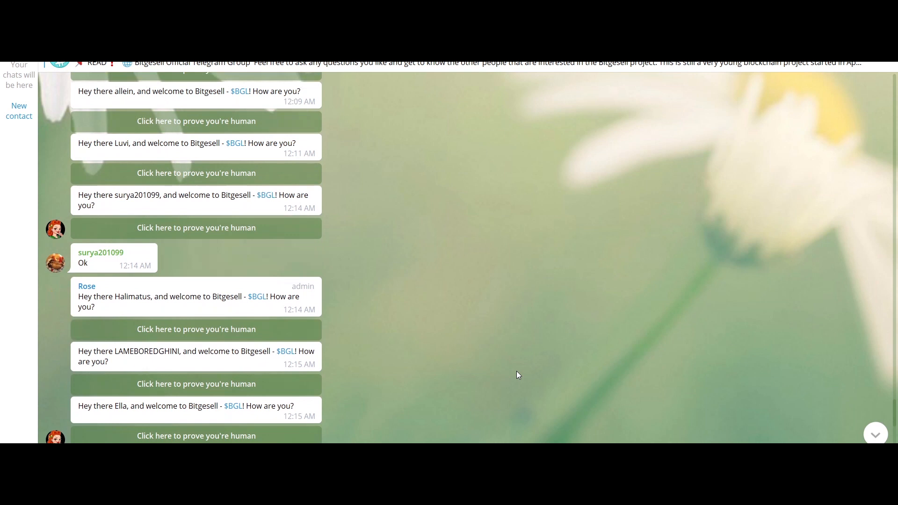
pyautogui.scroll(-3)
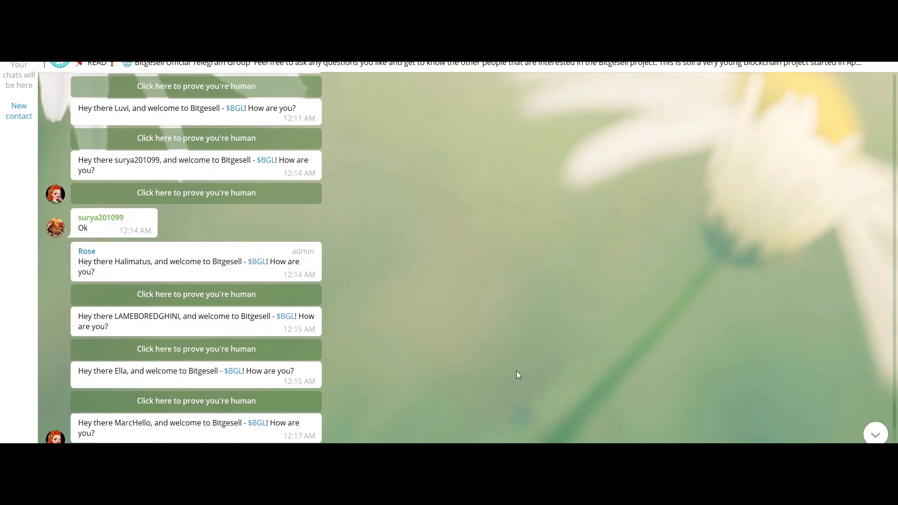
pyautogui.scroll(-3)
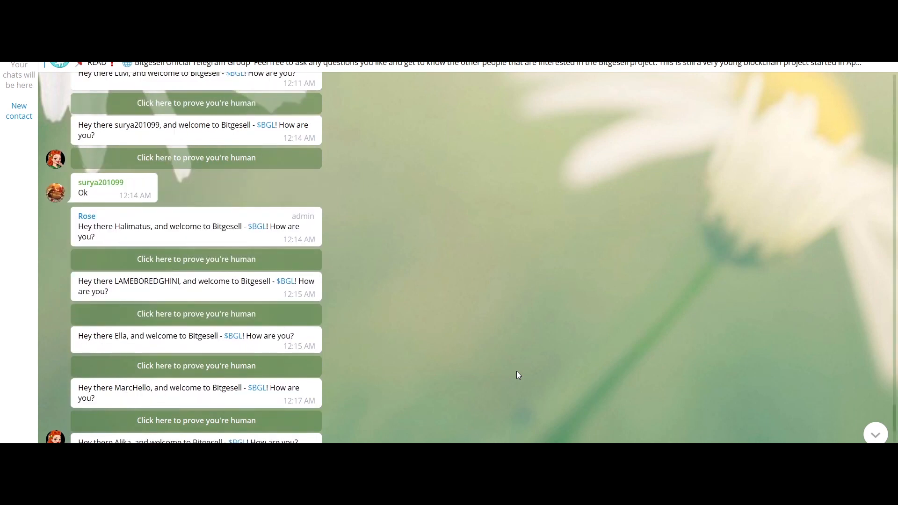
pyautogui.scroll(-3)
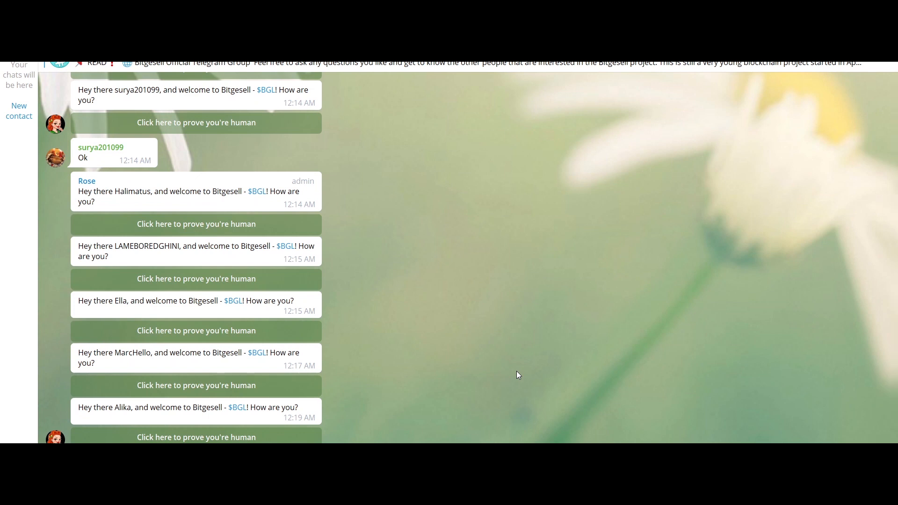
pyautogui.scroll(-3)
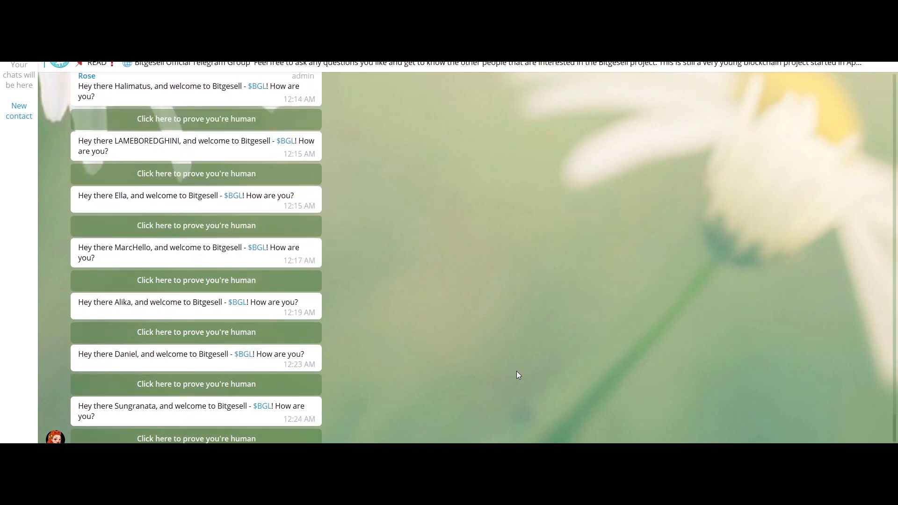
pyautogui.scroll(-3)
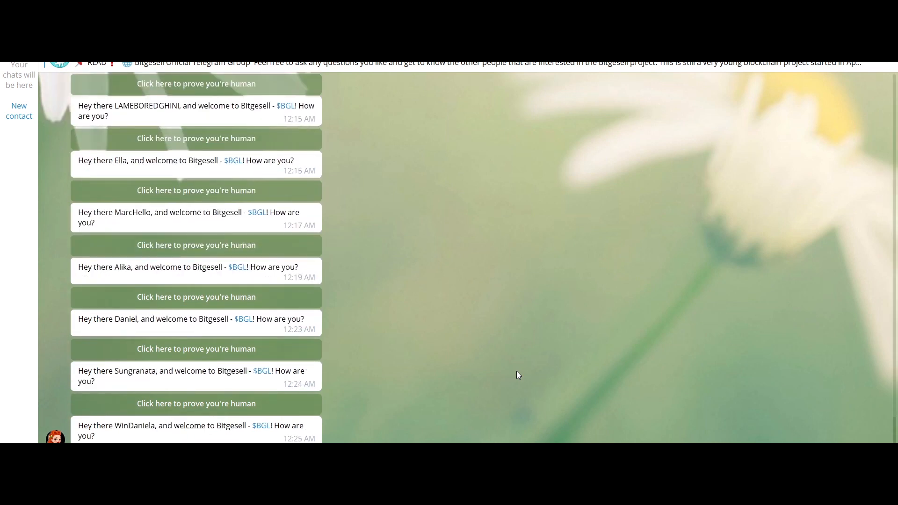
pyautogui.scroll(-3)
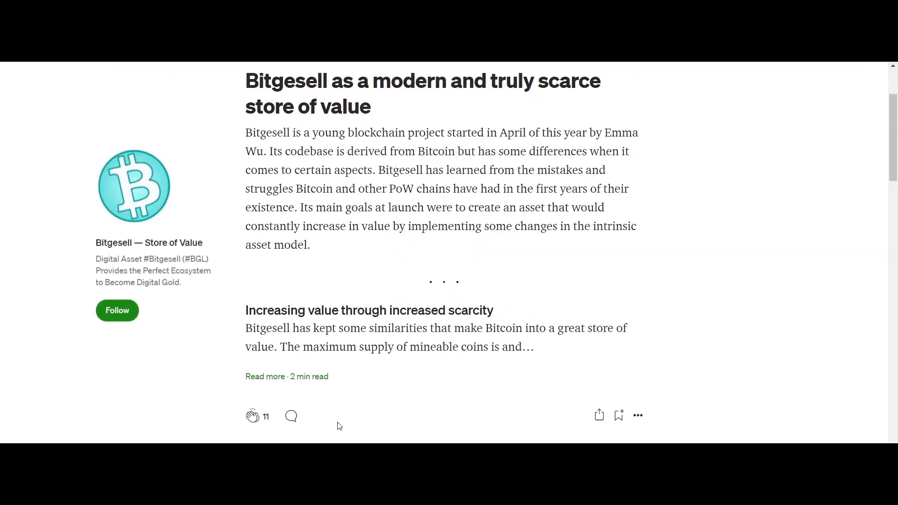
pyautogui.moveTo(358, 399)
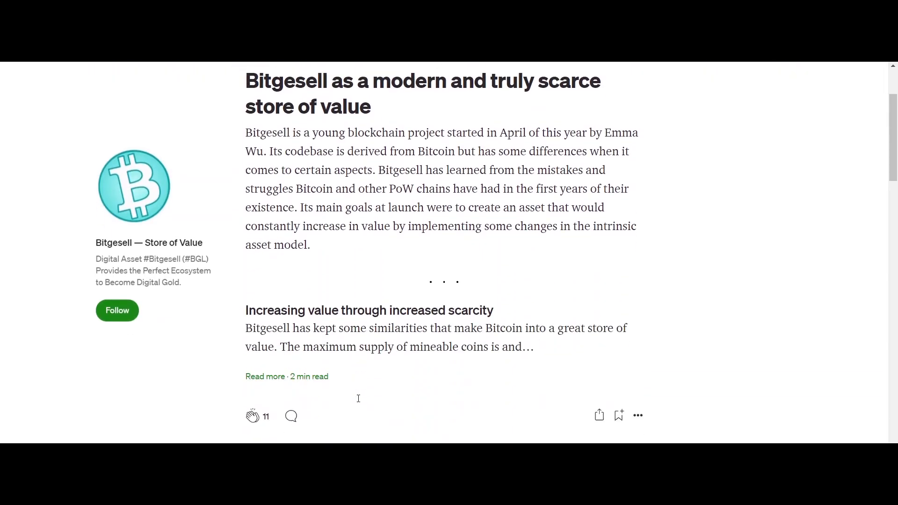
# - Browse the Medium publication down to the December 2020 node-running guide and back toward the pinned post
pyautogui.scroll(-3)
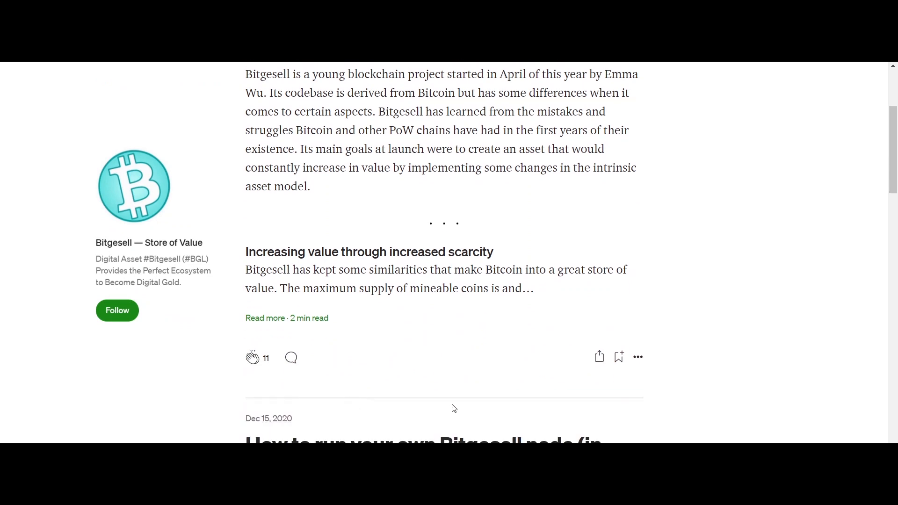
pyautogui.scroll(-3)
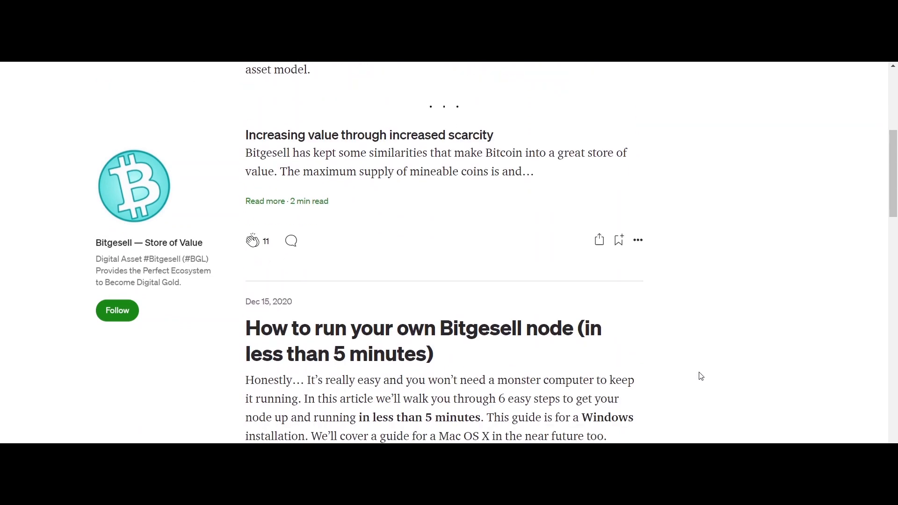
pyautogui.scroll(-3)
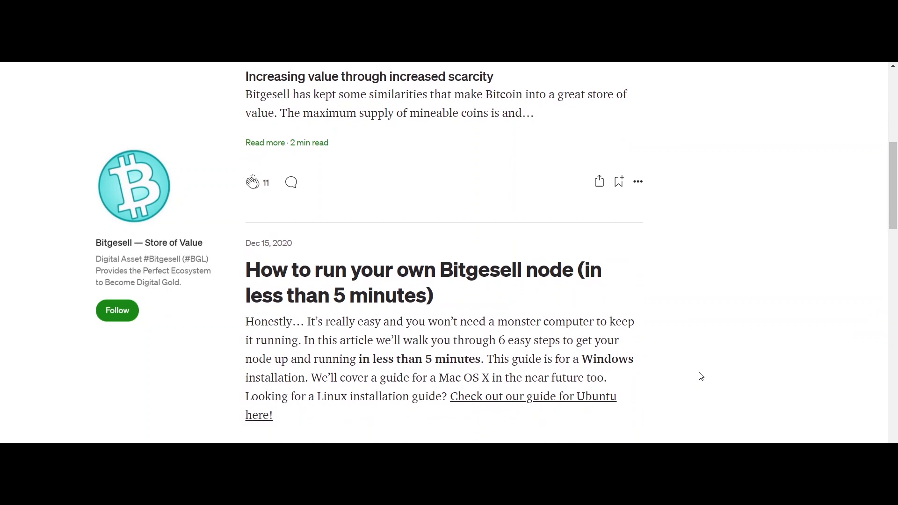
pyautogui.scroll(-3)
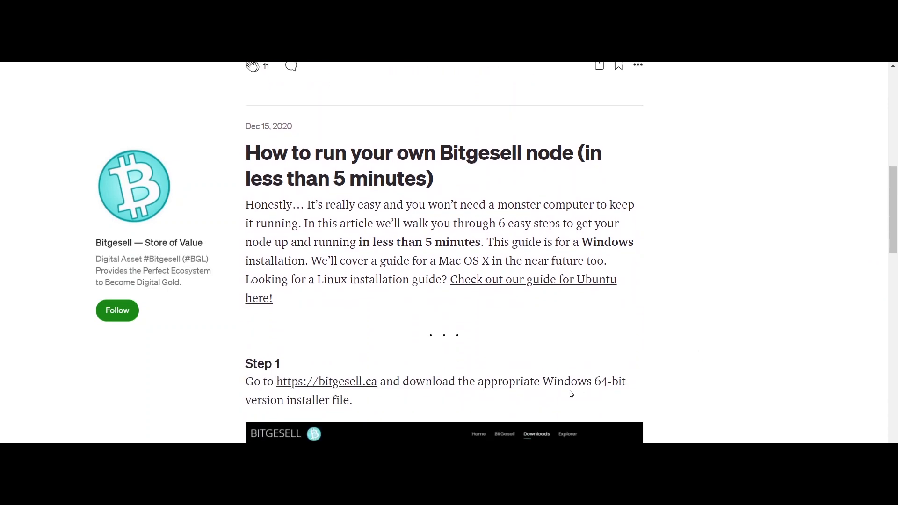
pyautogui.scroll(3)
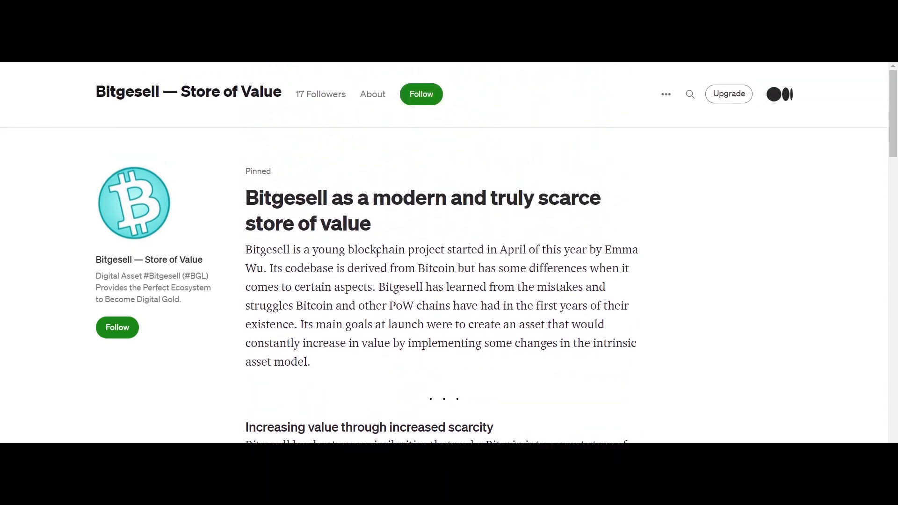
pyautogui.scroll(-3)
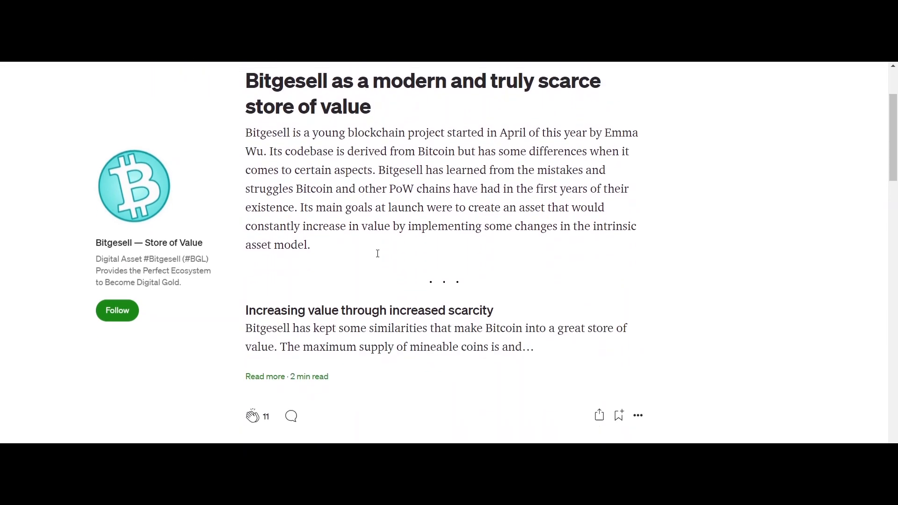
pyautogui.moveTo(423, 398)
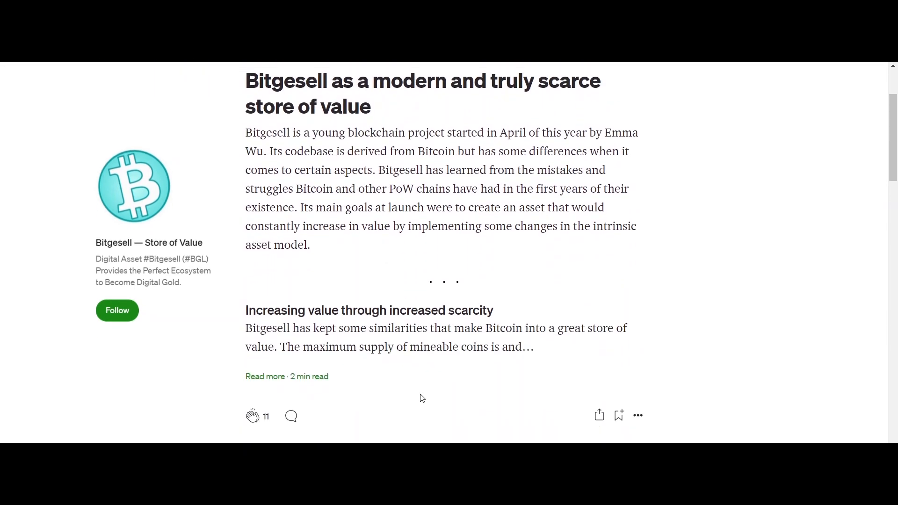